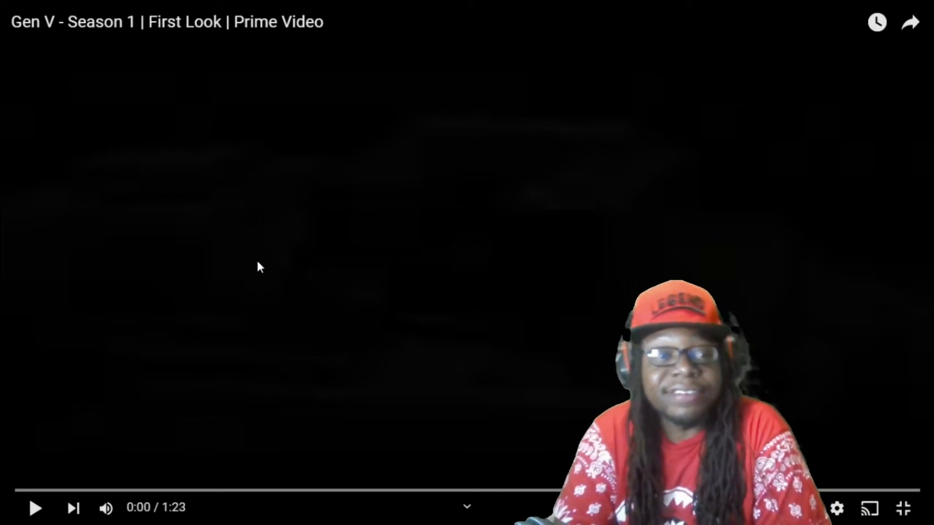
{"action": "mouse_move", "coordinate": [60, 473]}
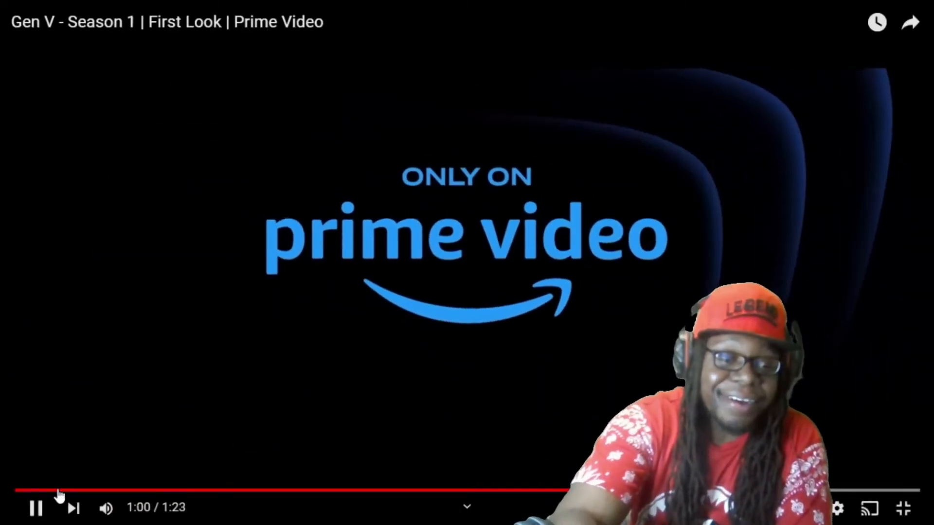
Step: Pause the Gen V trailer at about 1:01, on the Prime Video end card
{"action": "left_click", "coordinate": [34, 507]}
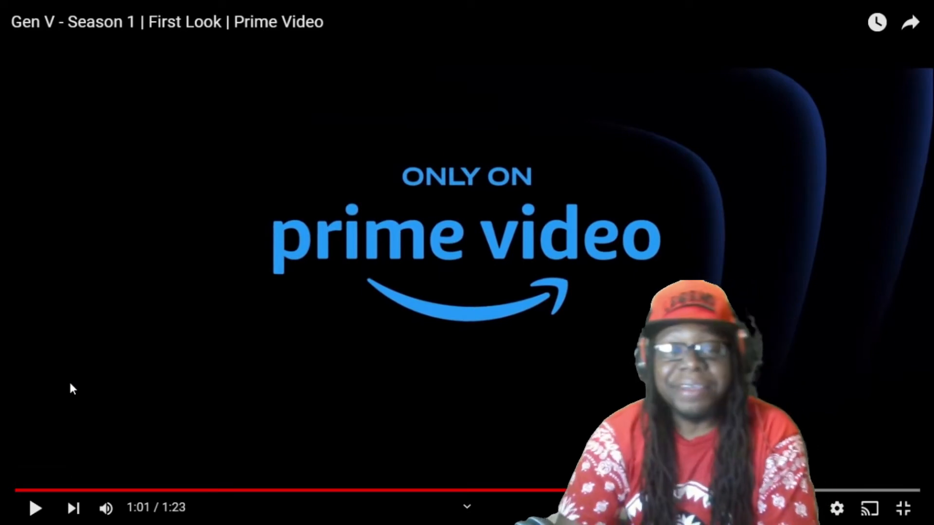